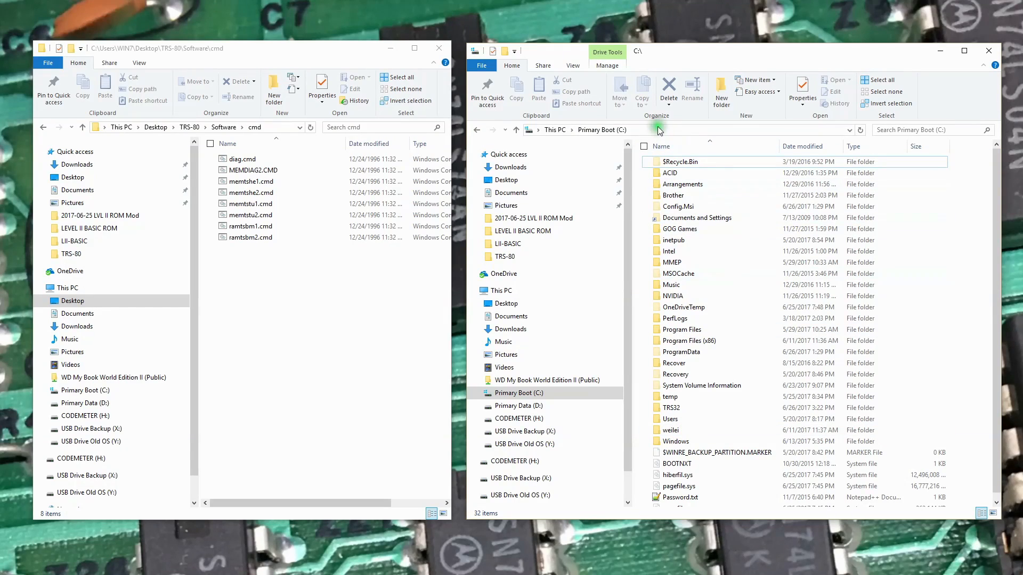
- Connect to ftp://10.0.0.14 and select drive folder 0
text(ft)
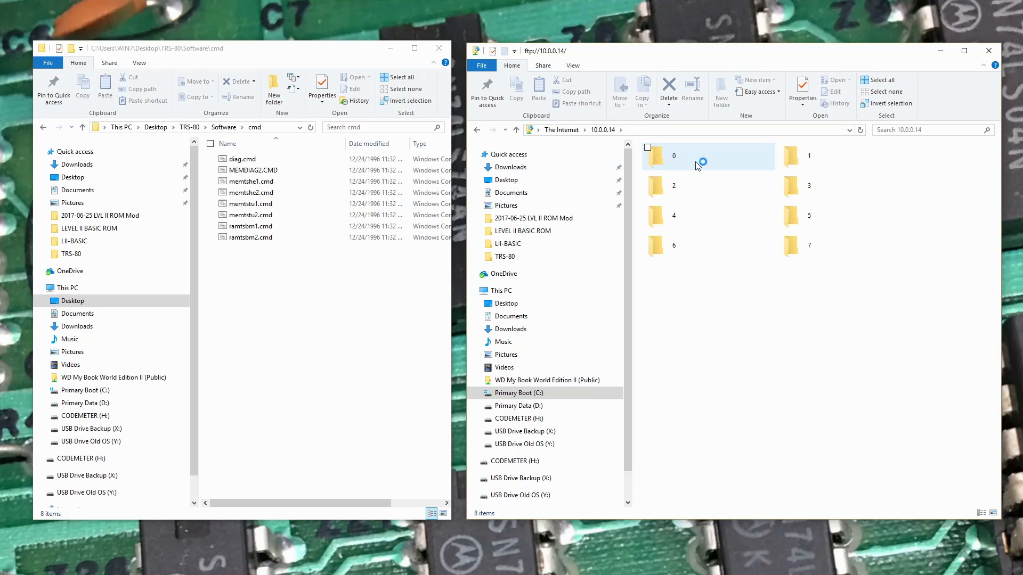
mouse_move(668, 147)
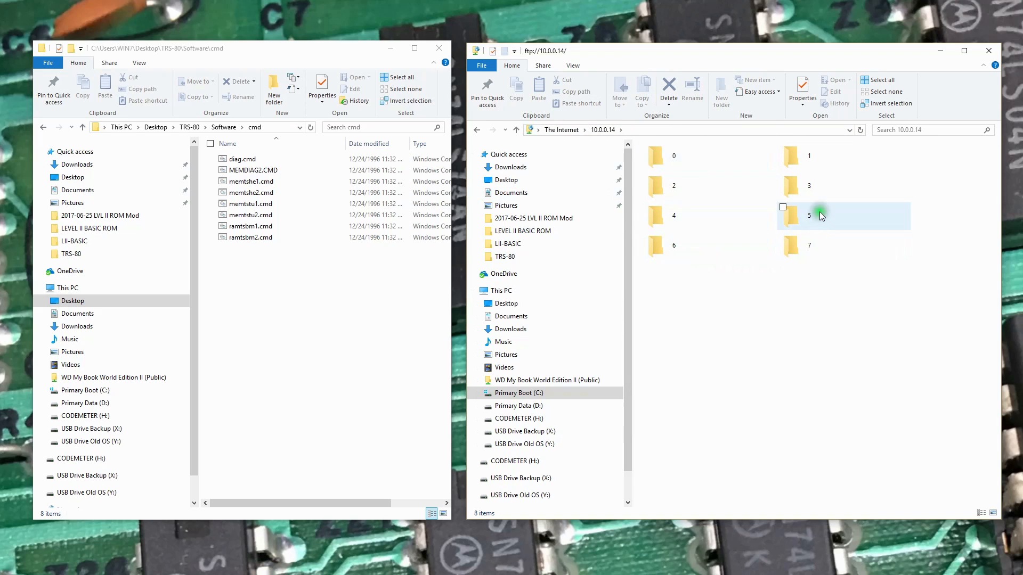
mouse_move(820, 216)
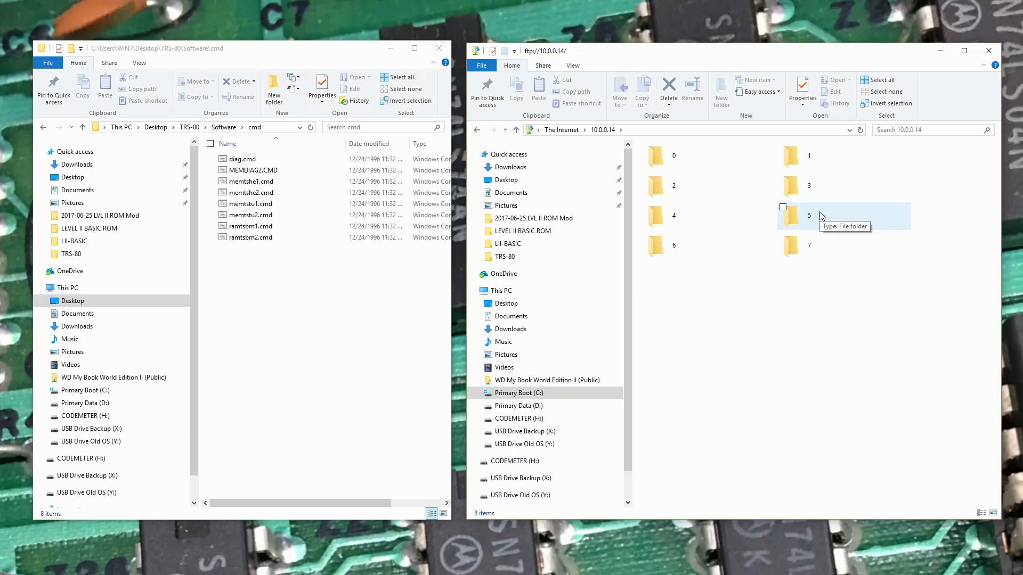
click(675, 157)
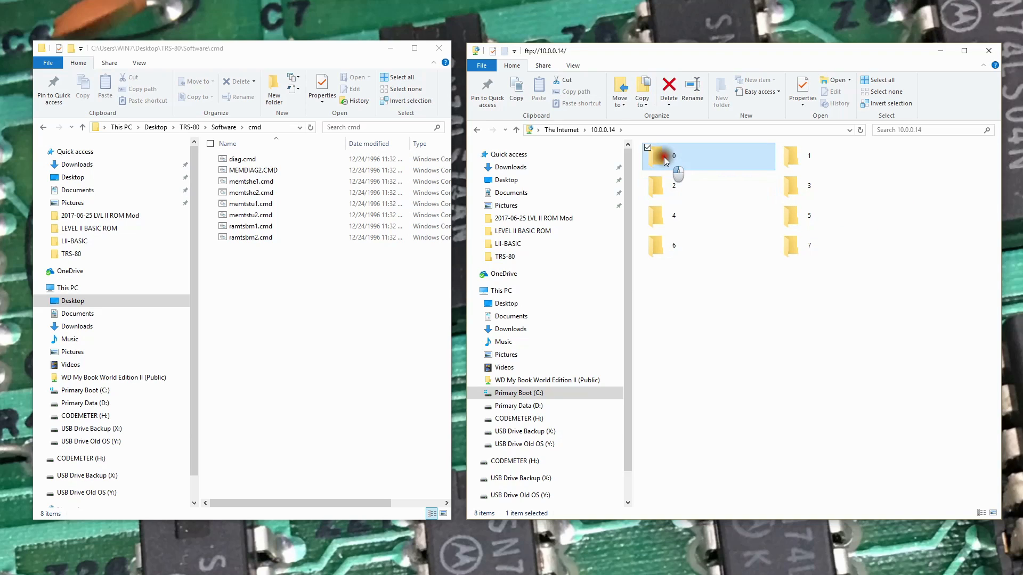
double_click(665, 156)
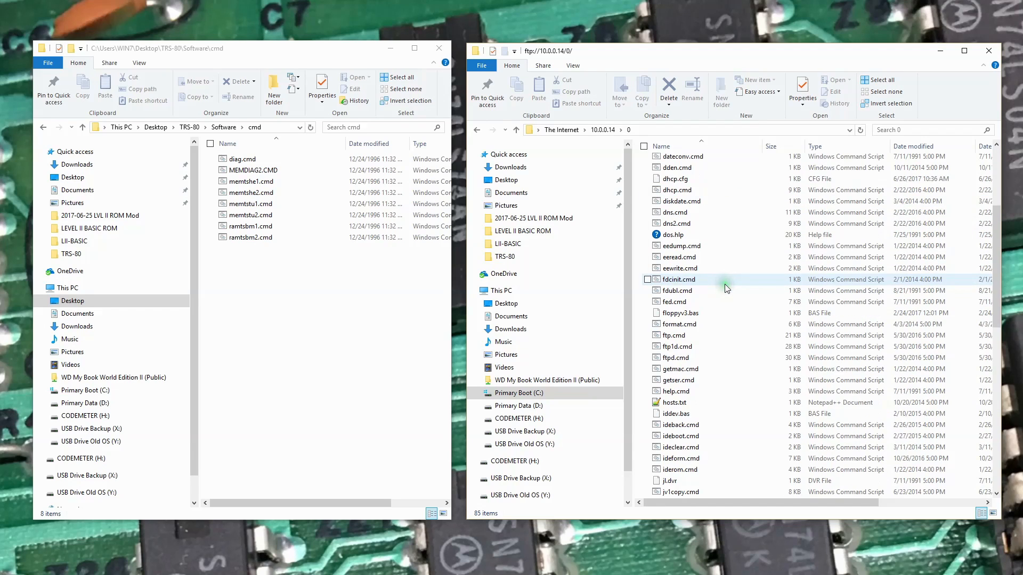
scroll(down, 3)
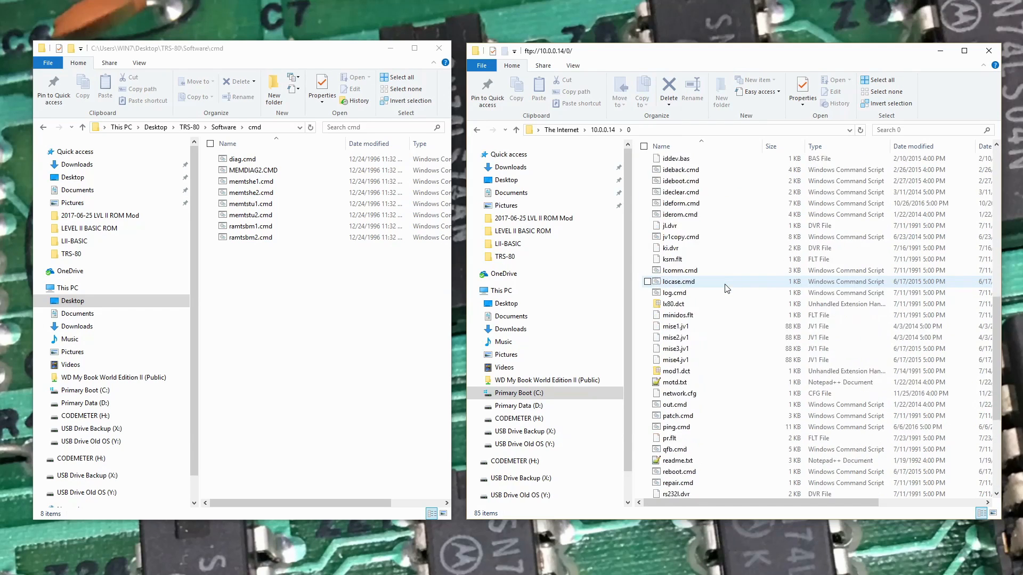
click(602, 129)
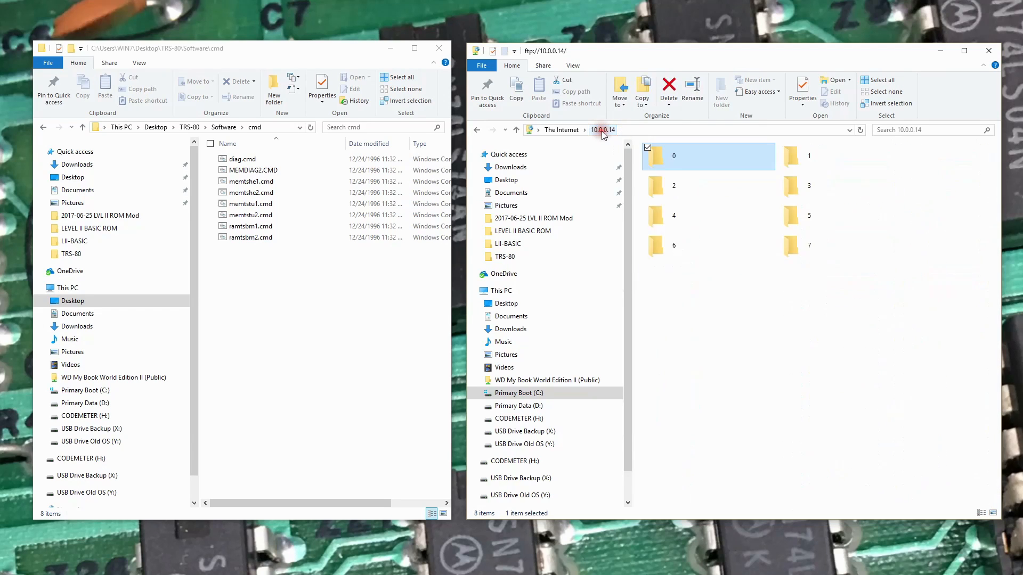
double_click(791, 185)
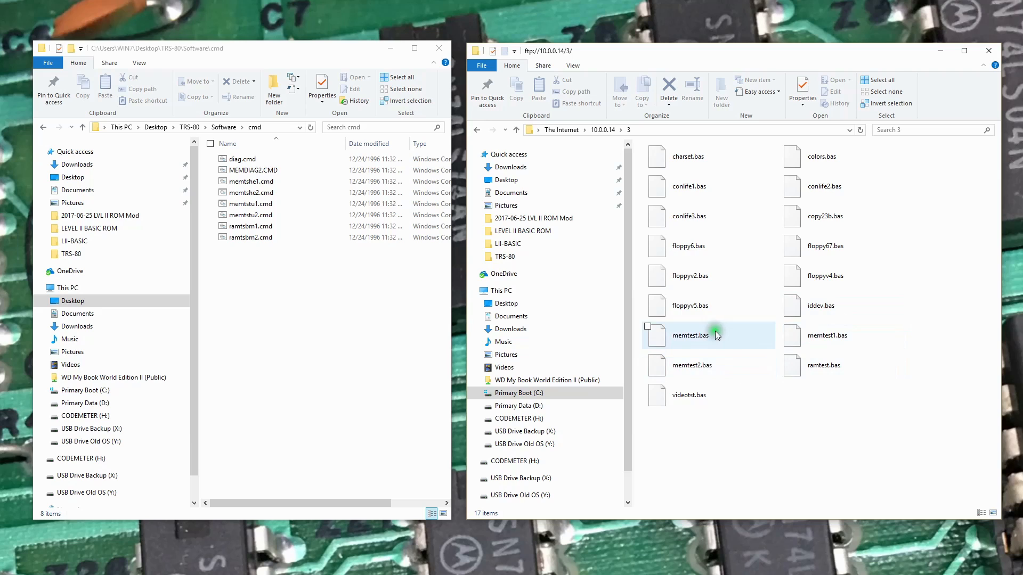
mouse_move(683, 316)
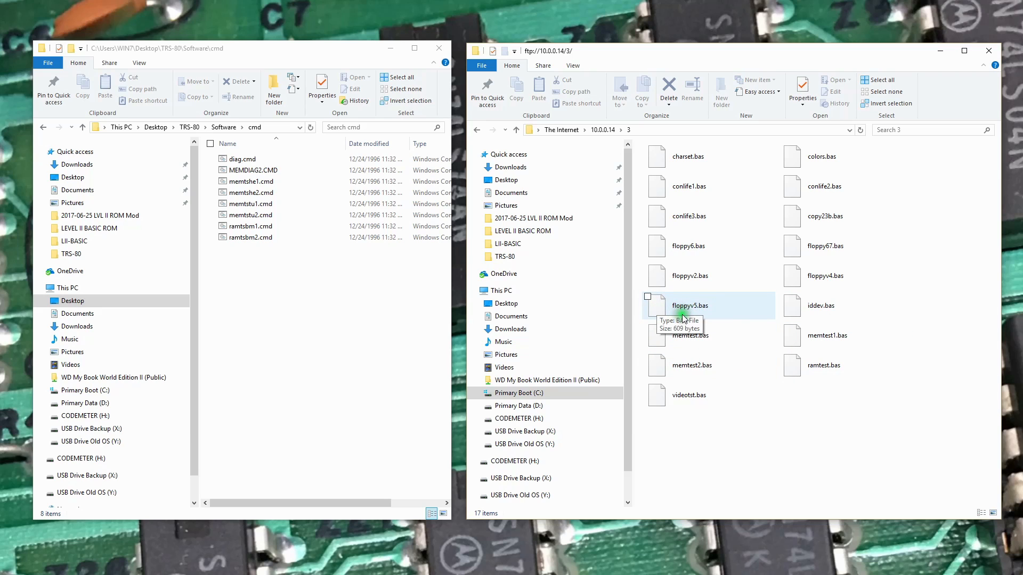
double_click(689, 305)
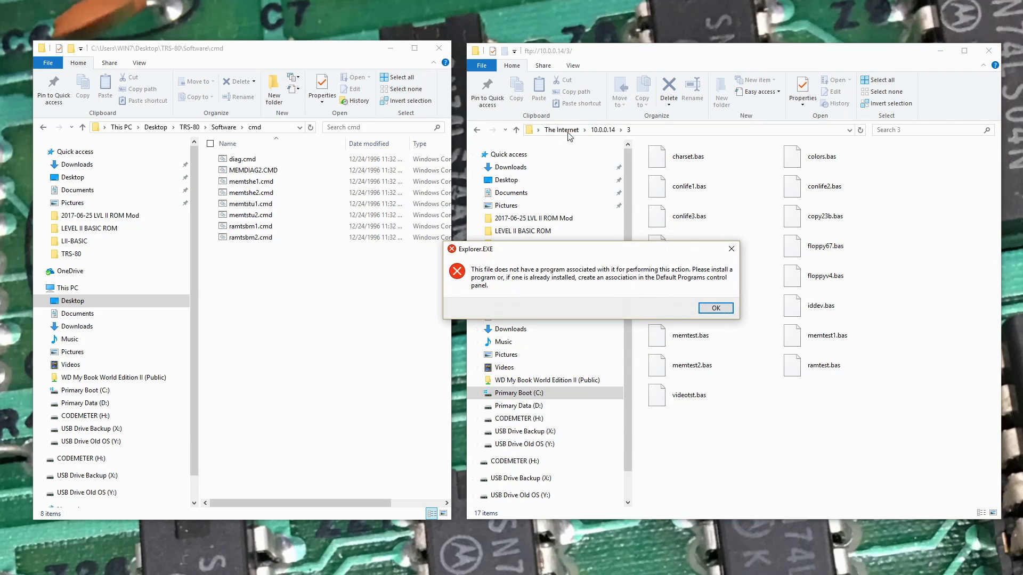
click(715, 308)
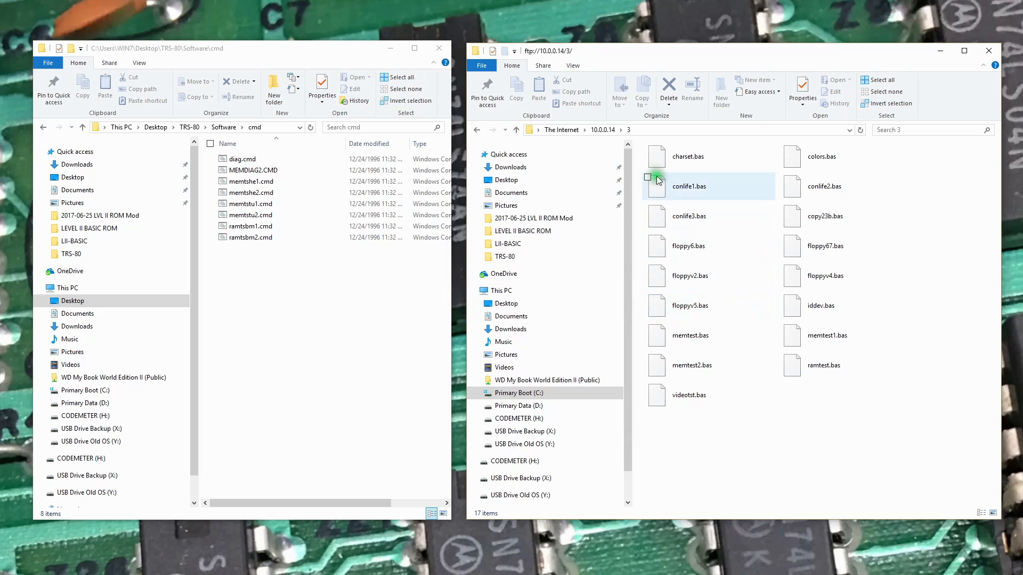
click(516, 130)
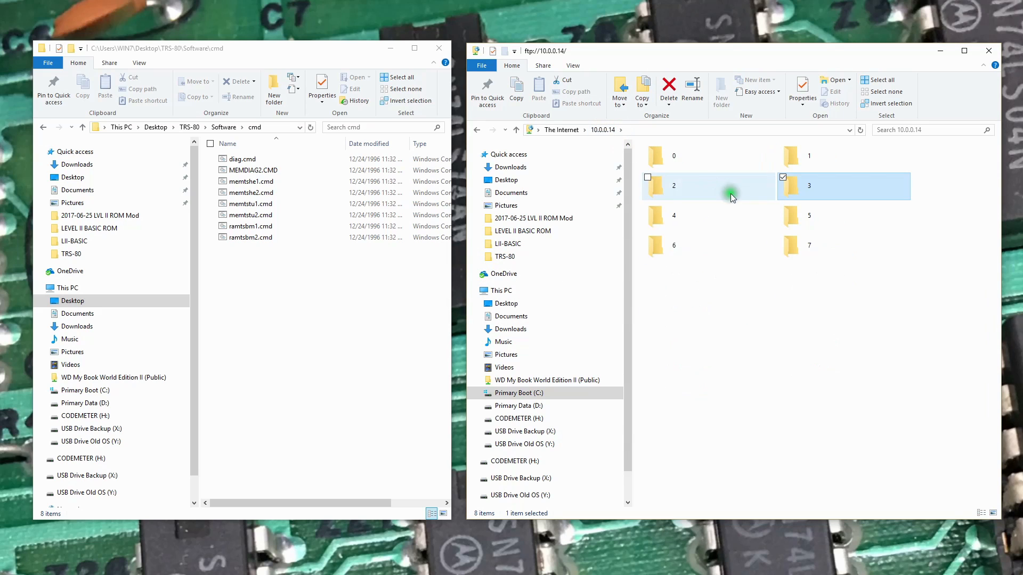
double_click(673, 245)
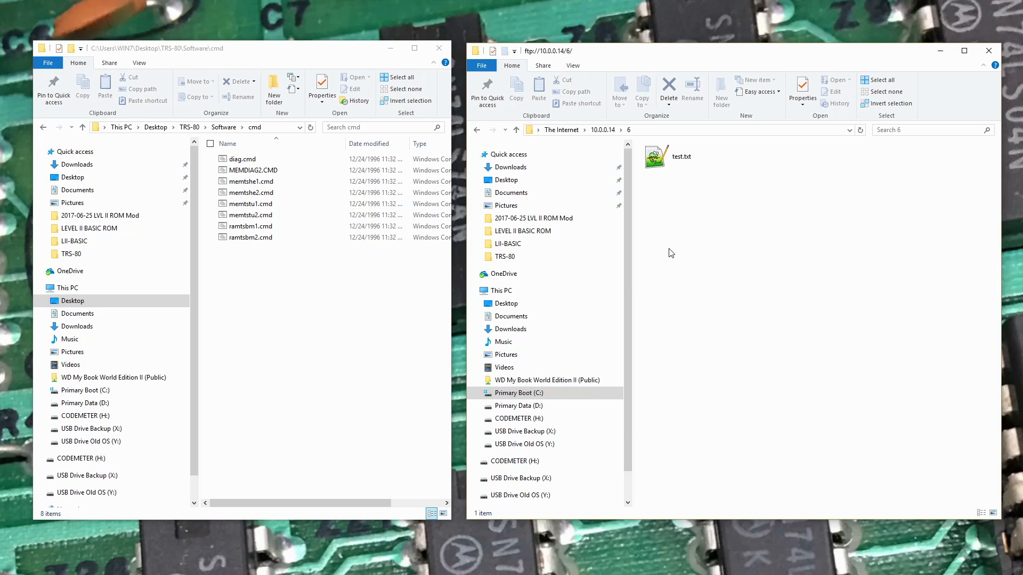
- Copy the eight .cmd files into FTP folder 6 and start a new local folder
click(253, 170)
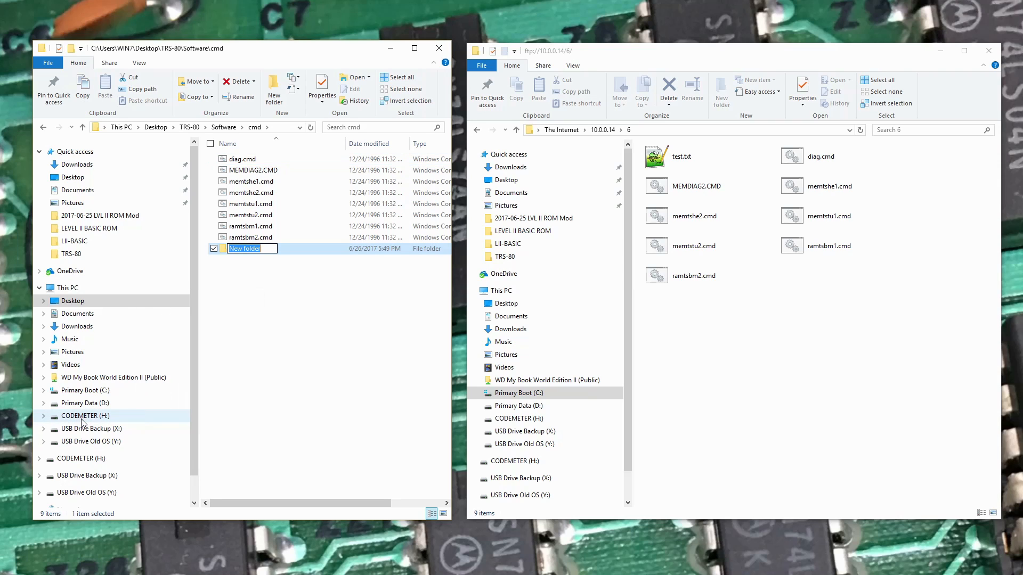
- Name the folder 'Temp', open it, and copy all nine files from folder 6 into it
text(Temp)
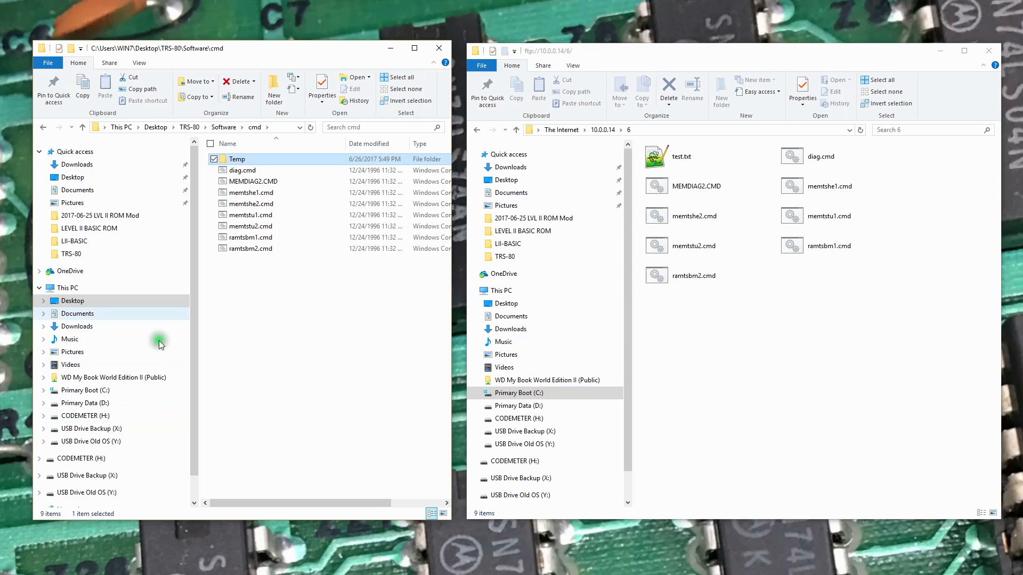
double_click(237, 159)
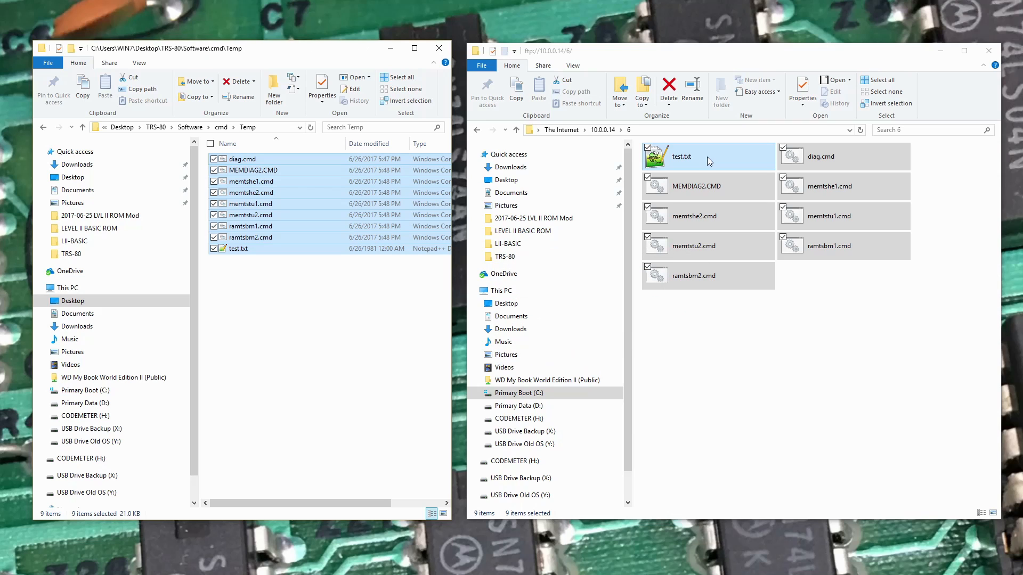
click(275, 282)
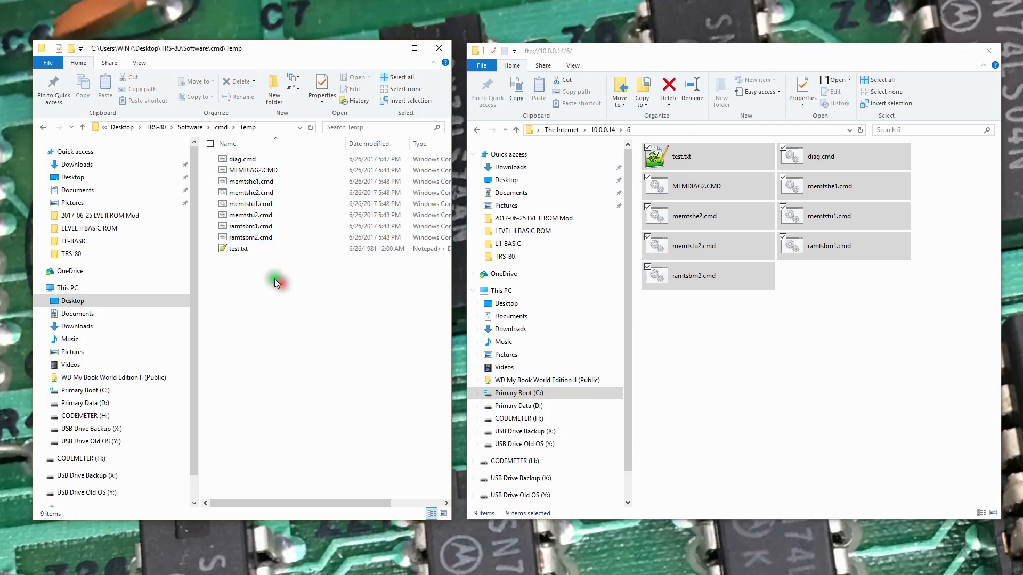
mouse_move(238, 249)
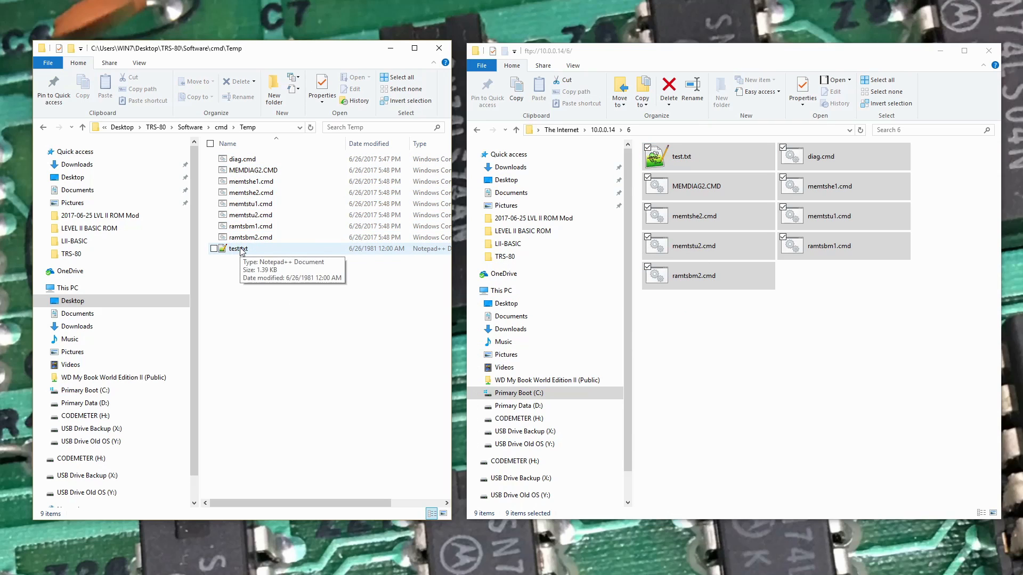
double_click(239, 249)
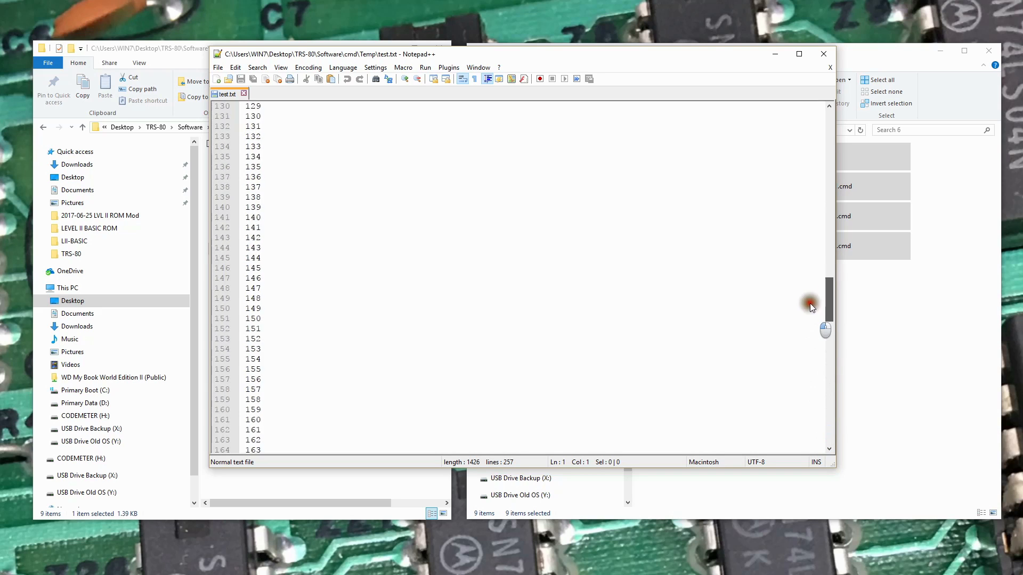
scroll(down, 3)
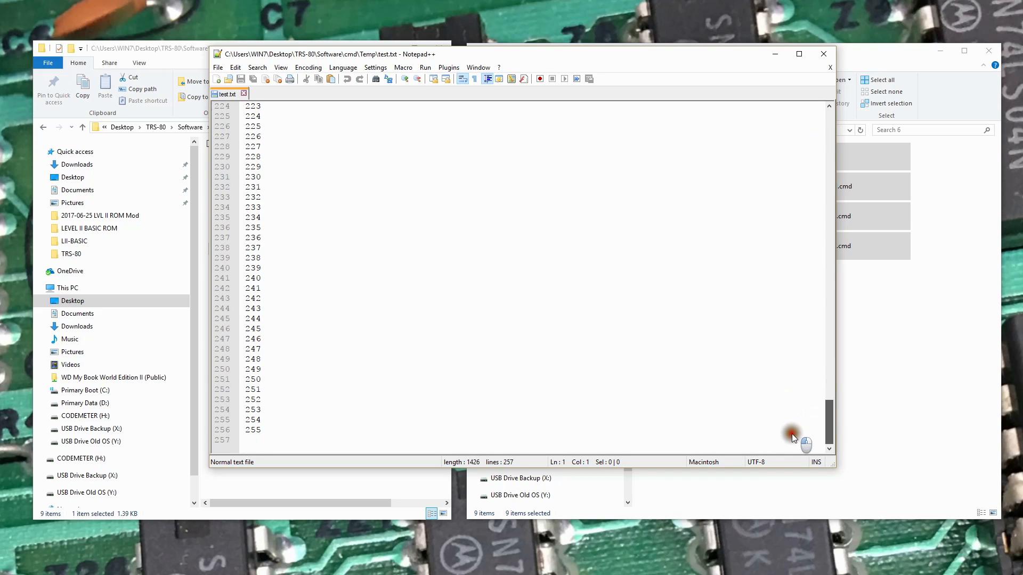
mouse_move(701, 411)
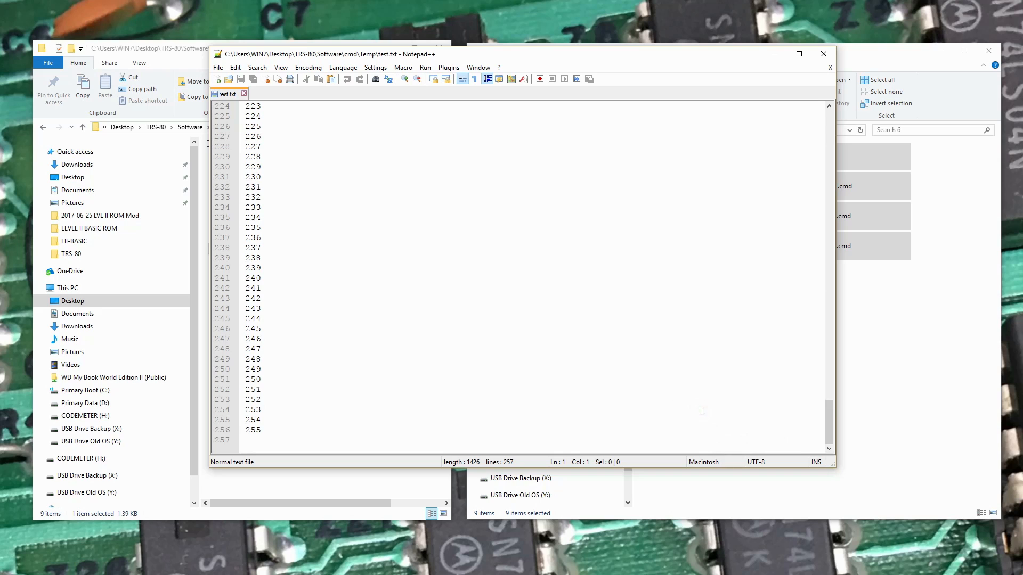
mouse_move(823, 54)
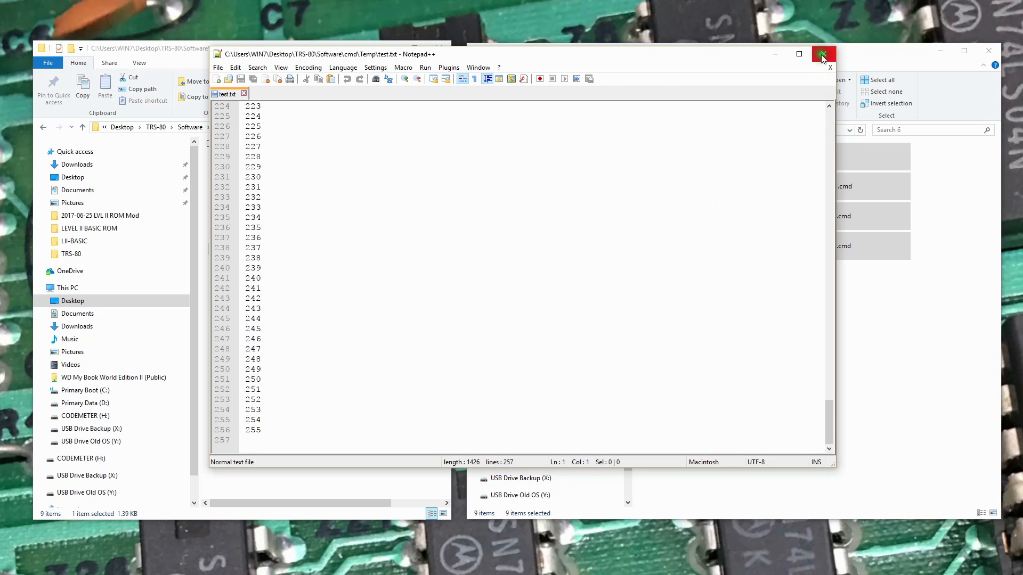
click(822, 55)
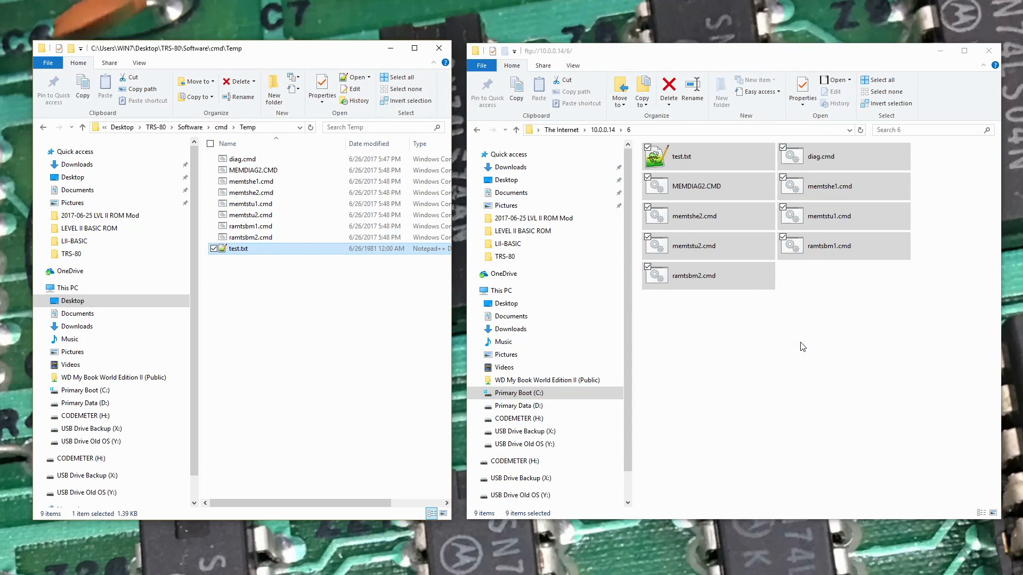